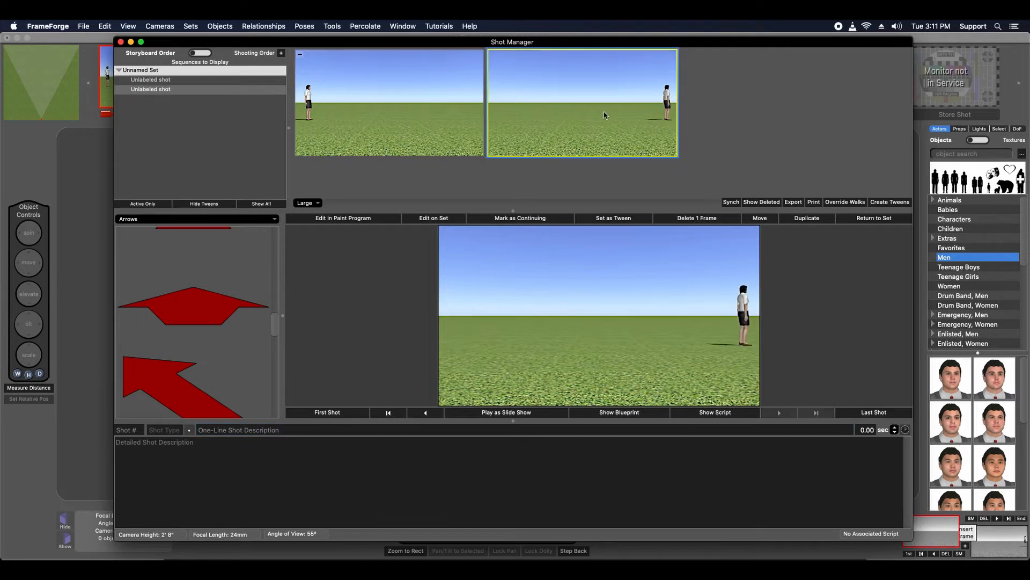
mouse_move(561, 109)
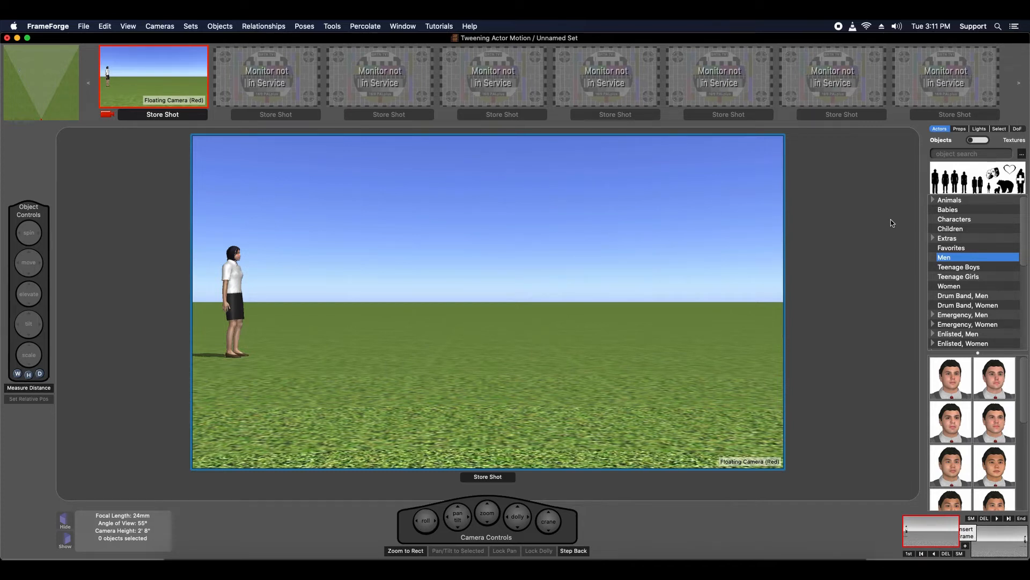
Select both keyframe shots, start Create Tweens, then cancel the Create Tweened Frames dialog.
click(960, 554)
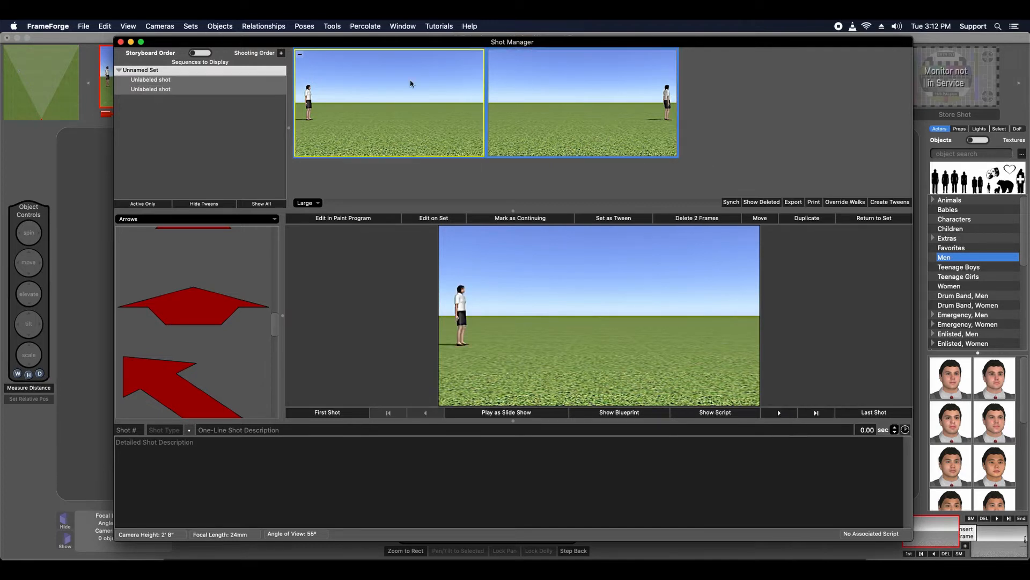
click(890, 202)
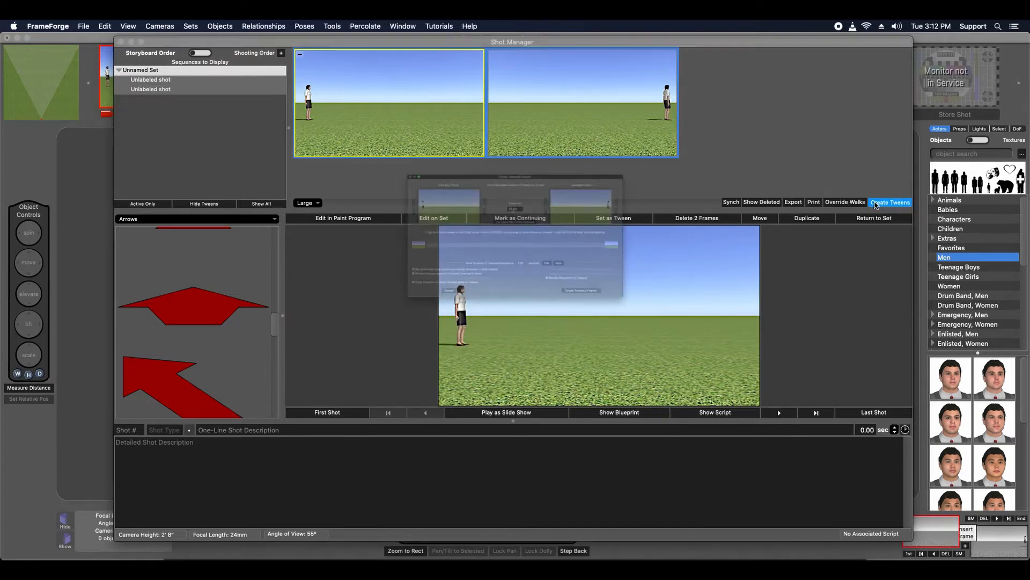
click(891, 202)
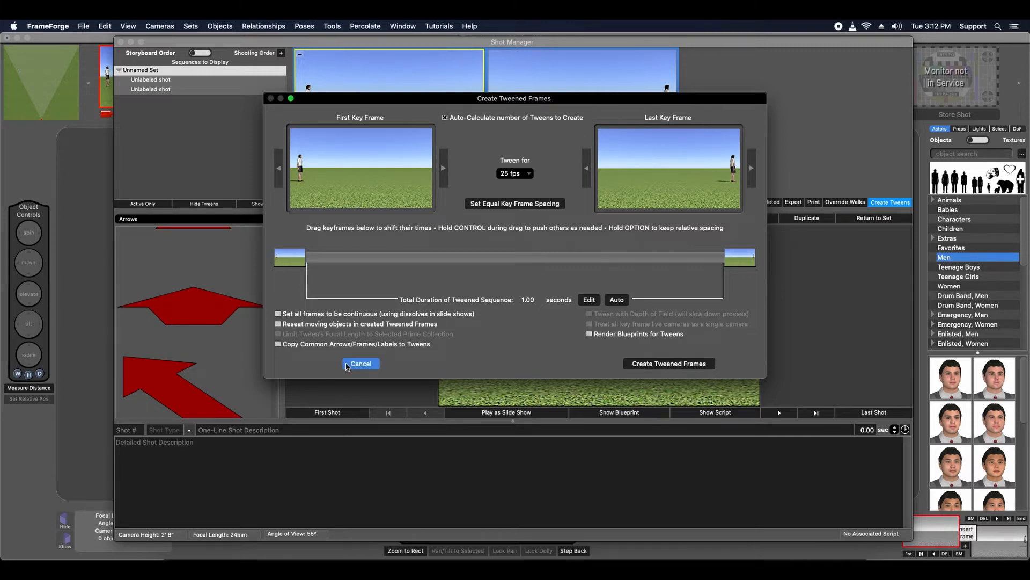
click(360, 364)
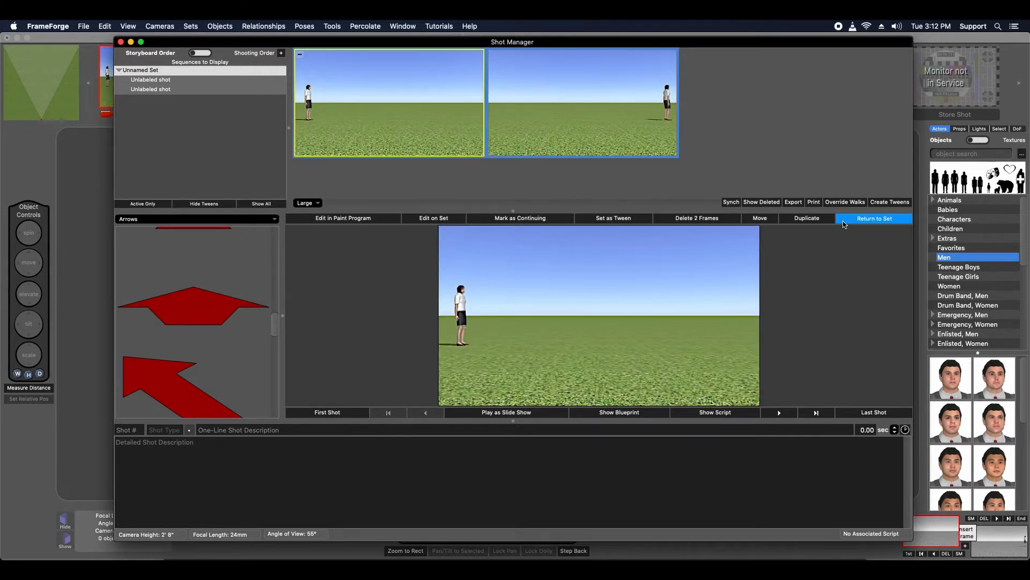
click(874, 218)
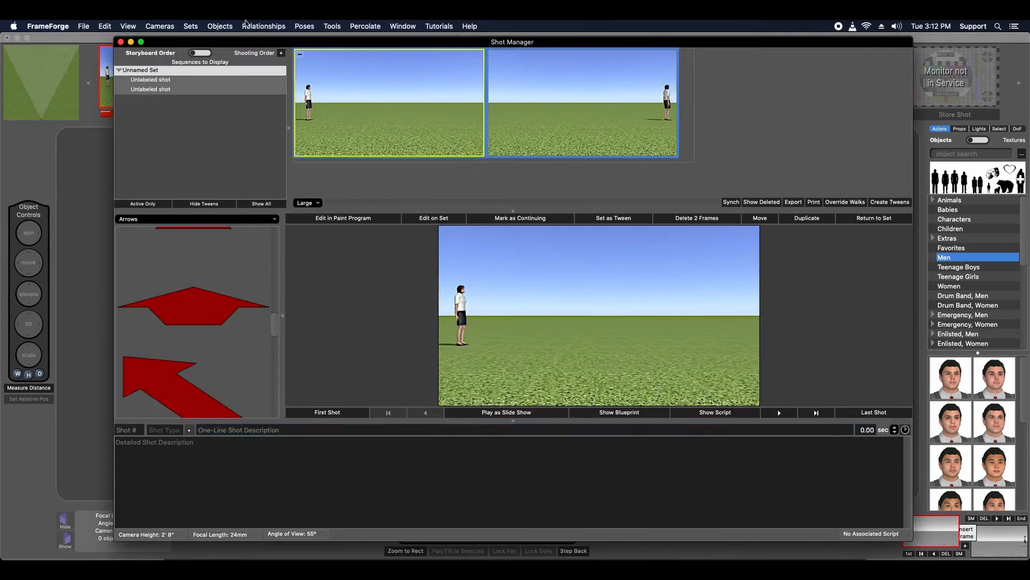
Enter Override Walks and show the actor's Action during Tweening choices, still set to Never Walk.
click(845, 202)
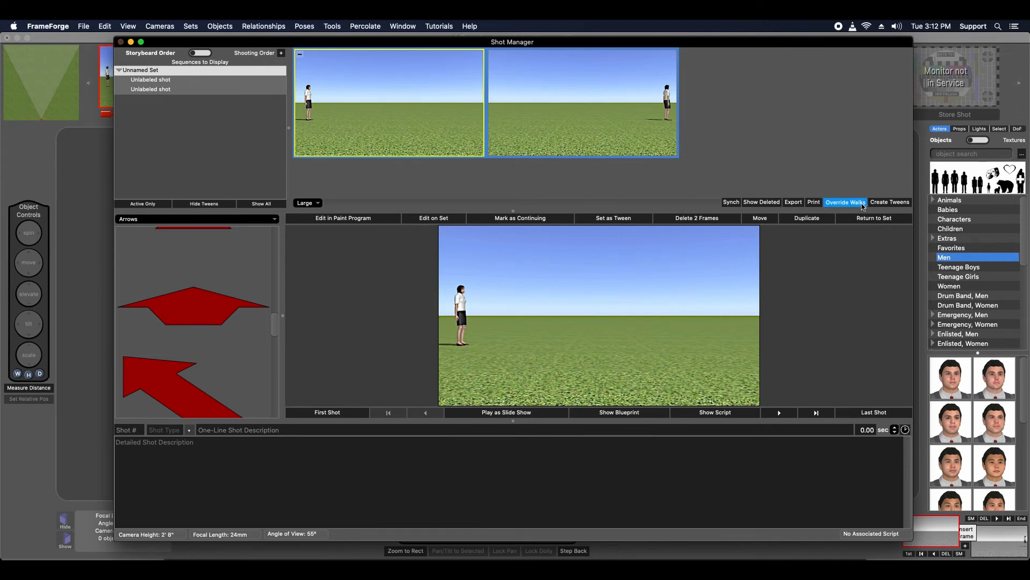
click(845, 202)
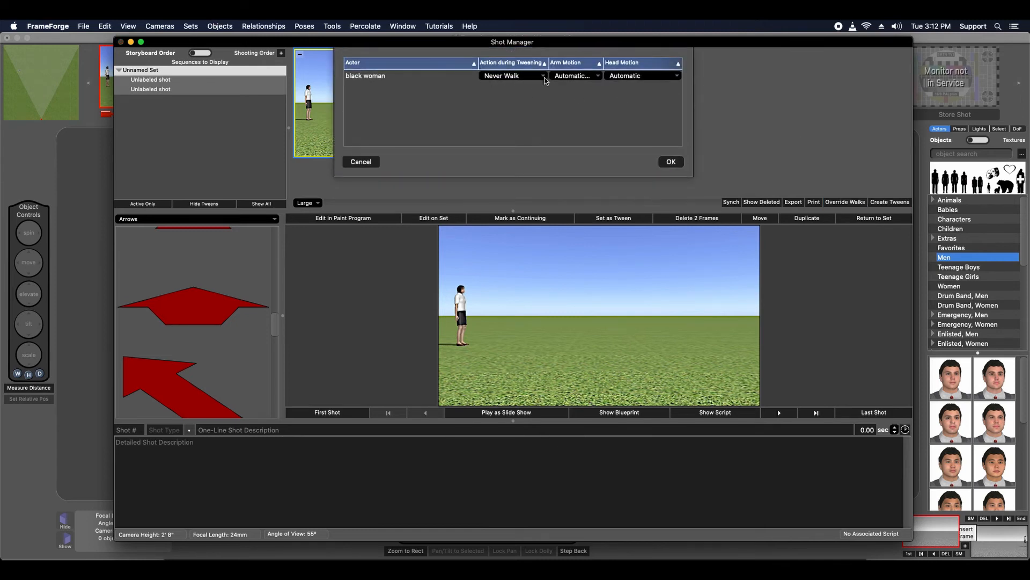
click(513, 75)
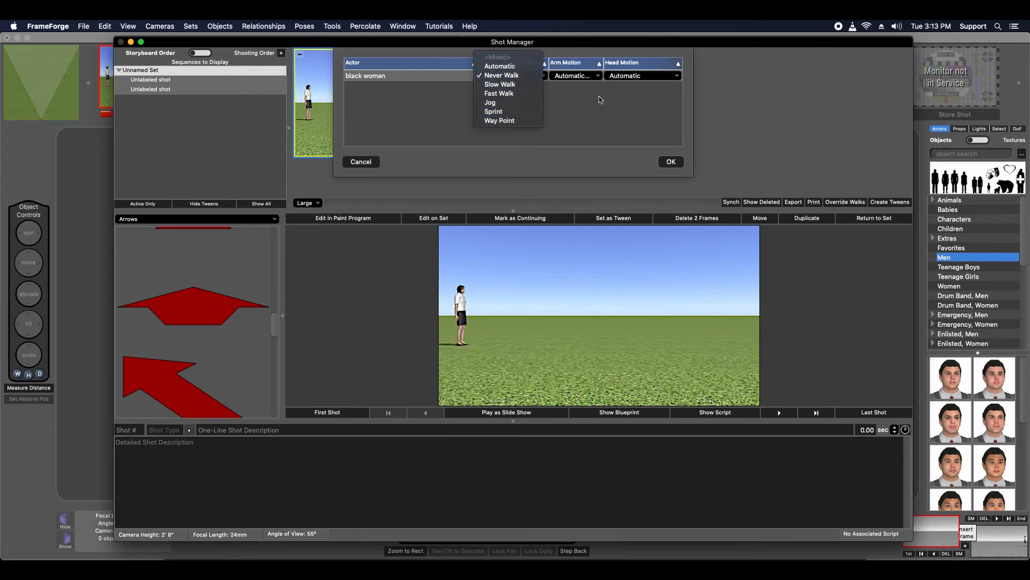
click(501, 76)
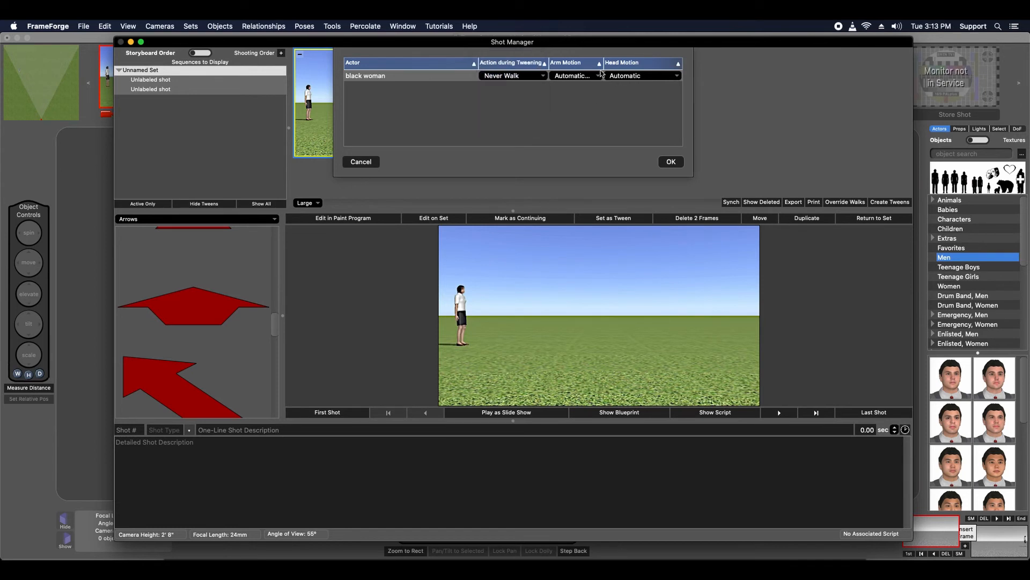
click(513, 76)
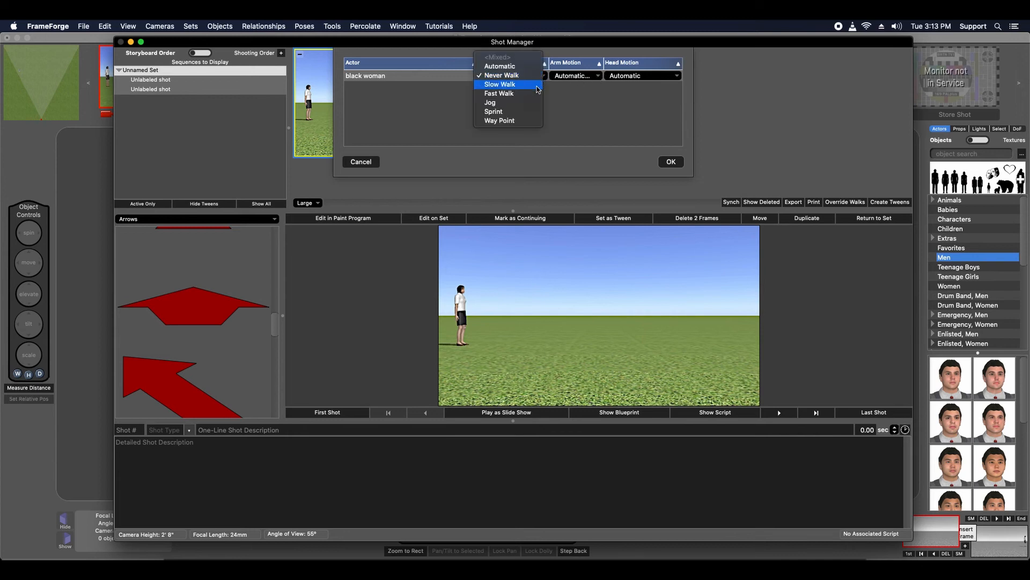